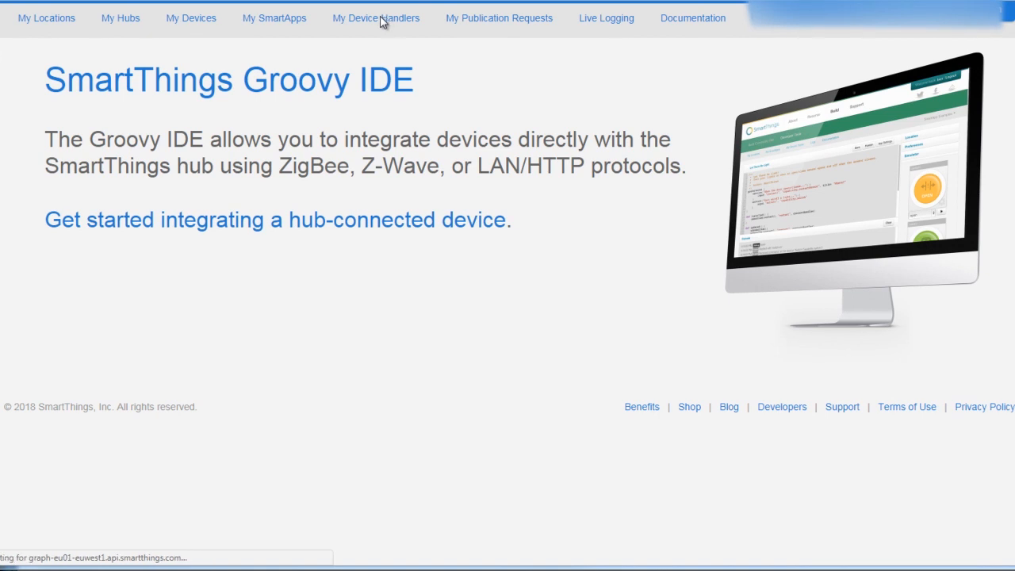
Start a new device handler from the My Device Handlers list.
click(376, 17)
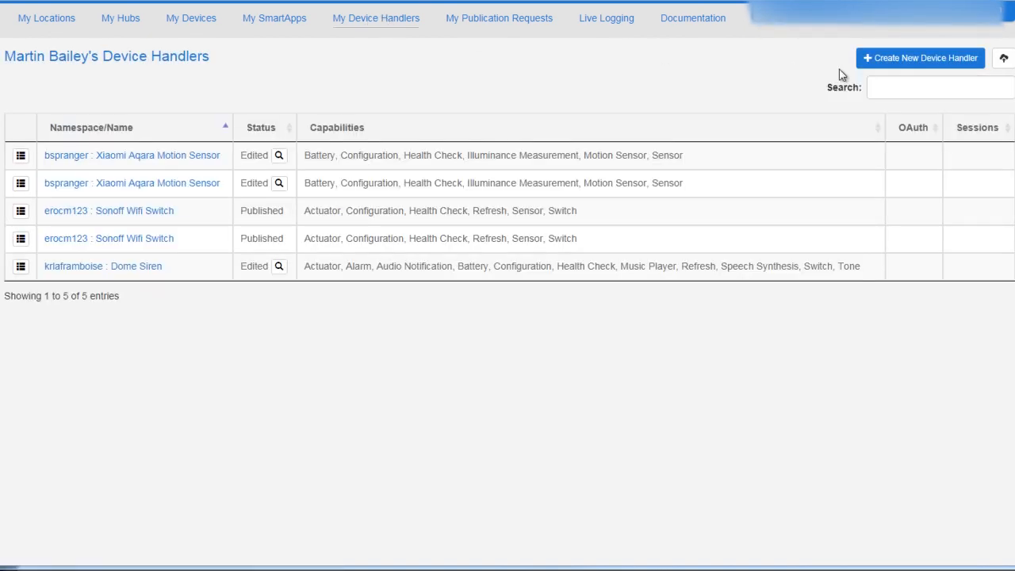
mouse_move(921, 57)
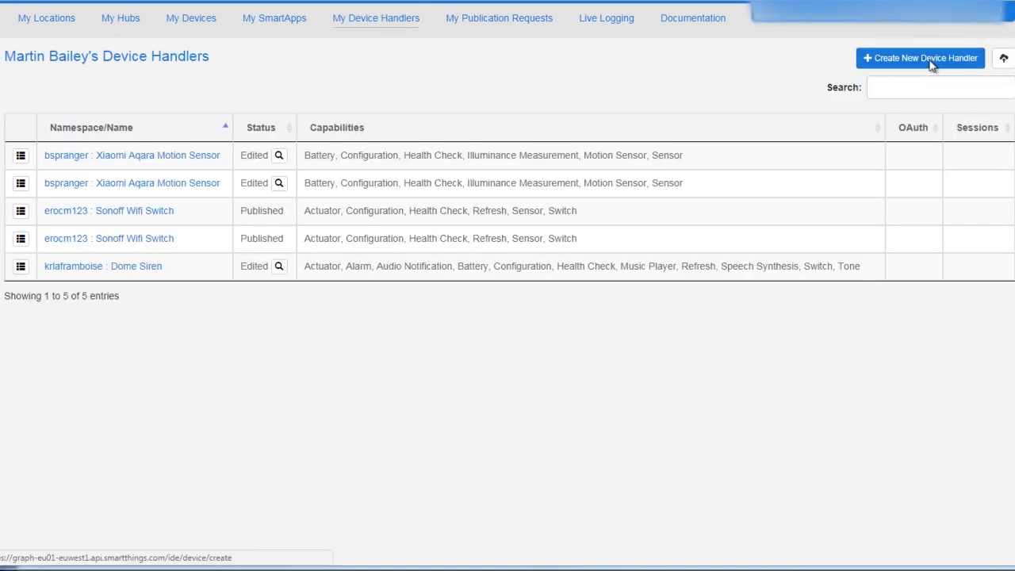
click(919, 58)
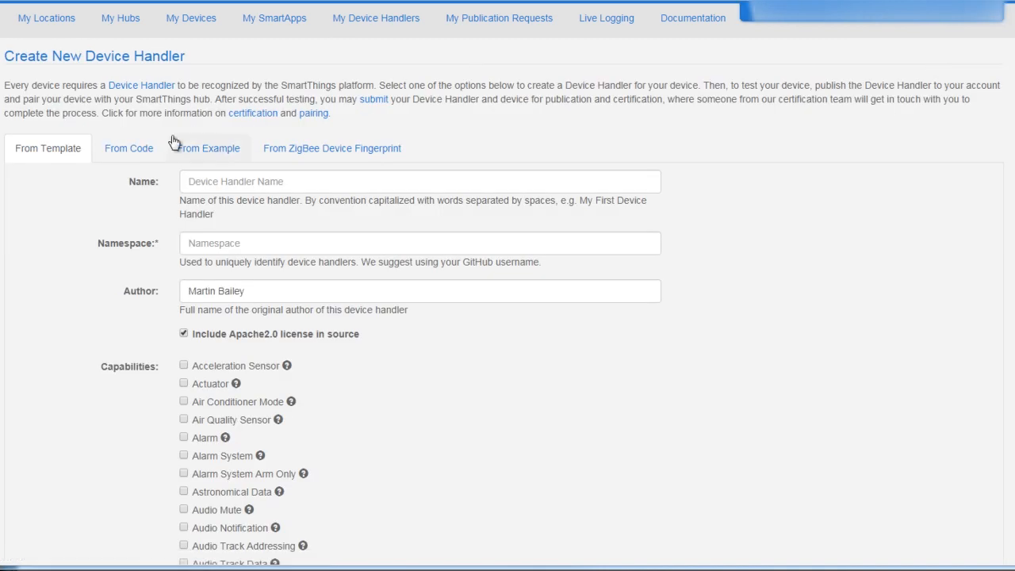
Choose From Code and open the devicetypes/bspranger folder on GitHub.
click(128, 148)
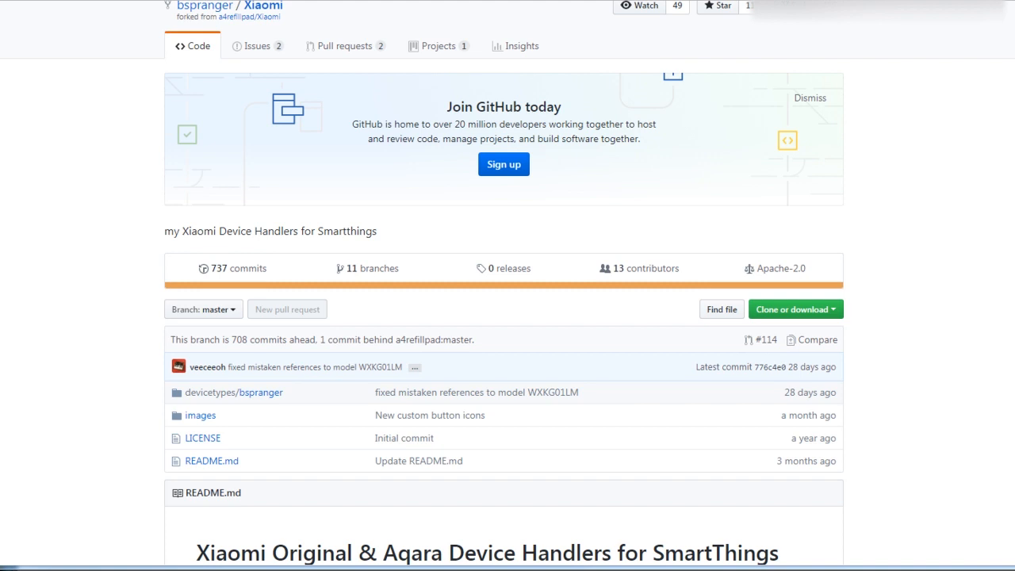
mouse_move(252, 388)
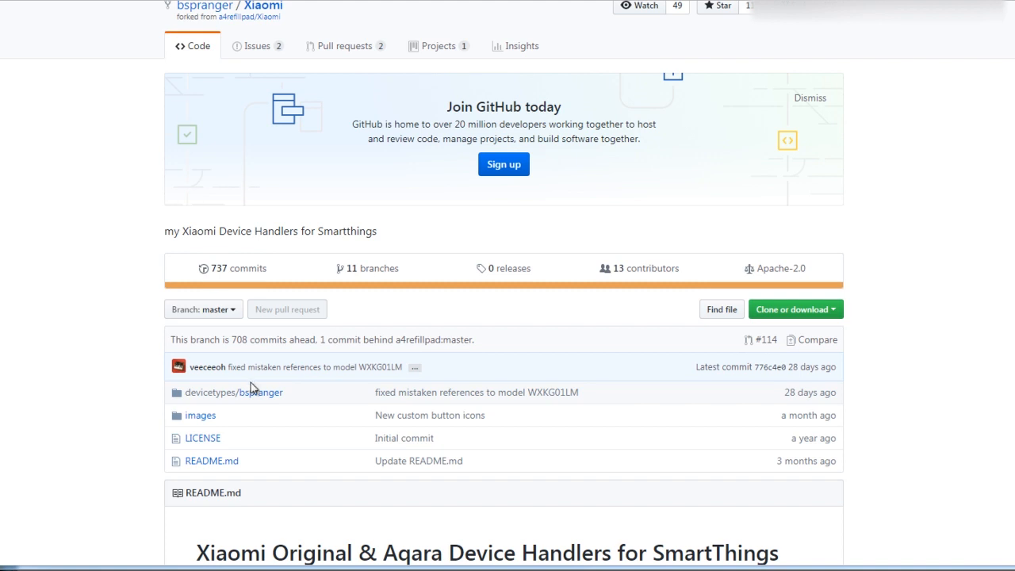
click(233, 392)
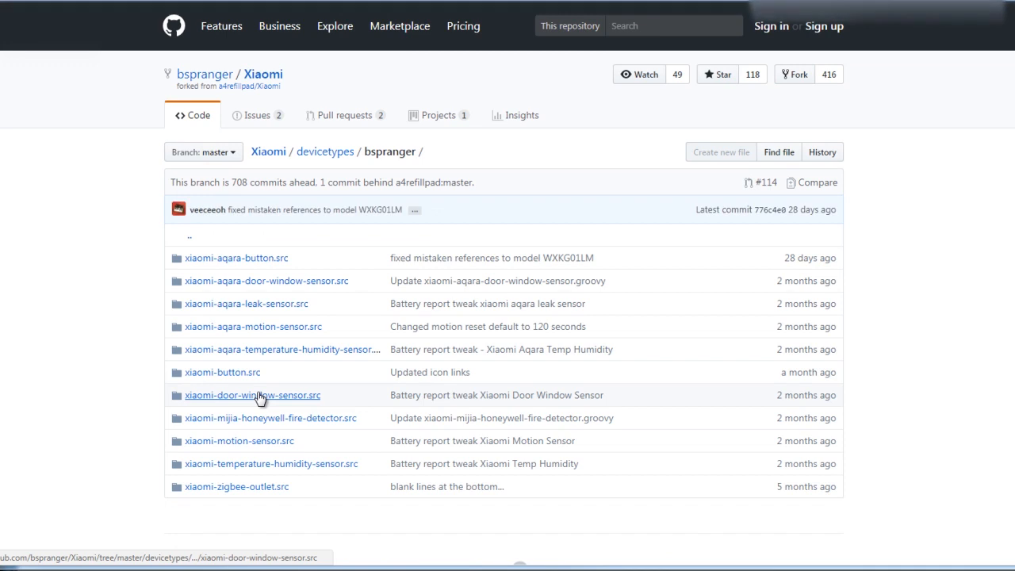
mouse_move(178, 357)
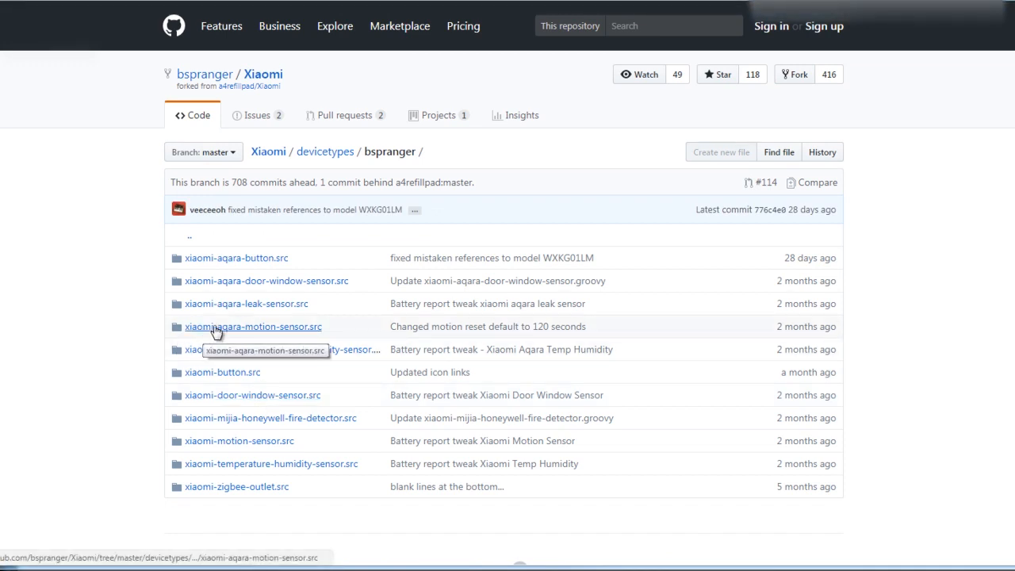
mouse_move(196, 455)
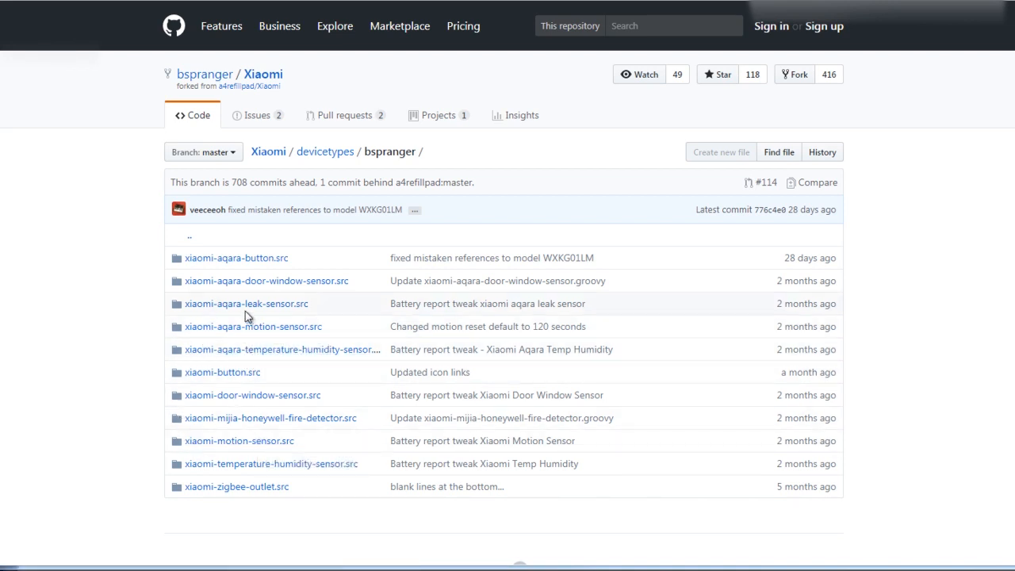
mouse_move(253, 326)
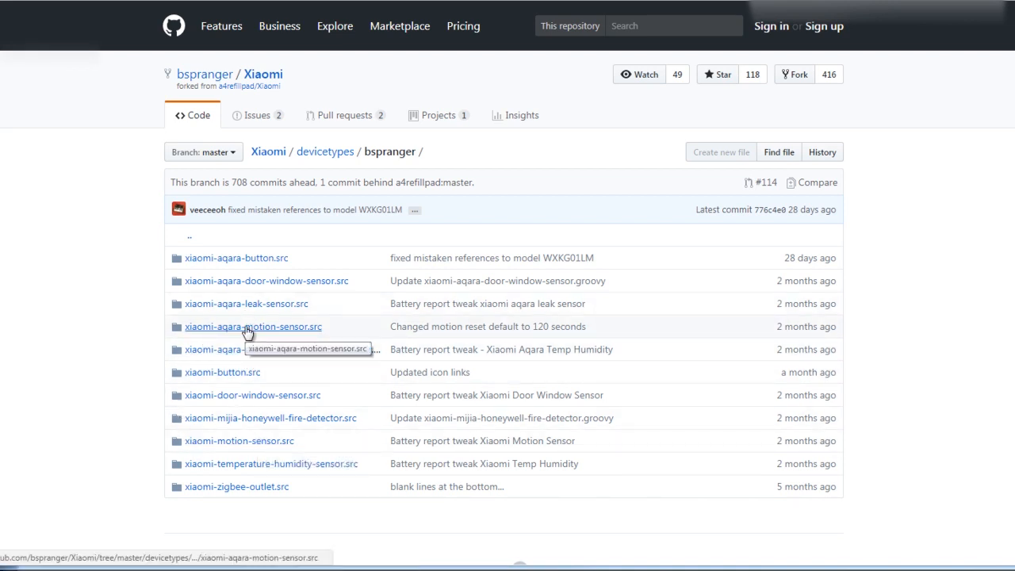
Open xiaomi-aqara-motion-sensor.groovy as raw code and select its contents.
click(253, 326)
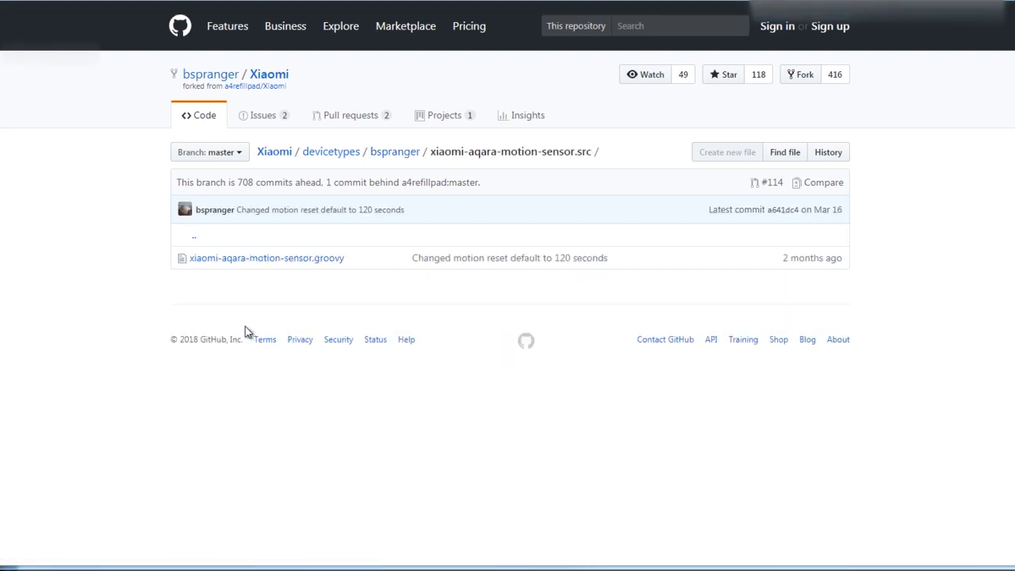
click(267, 258)
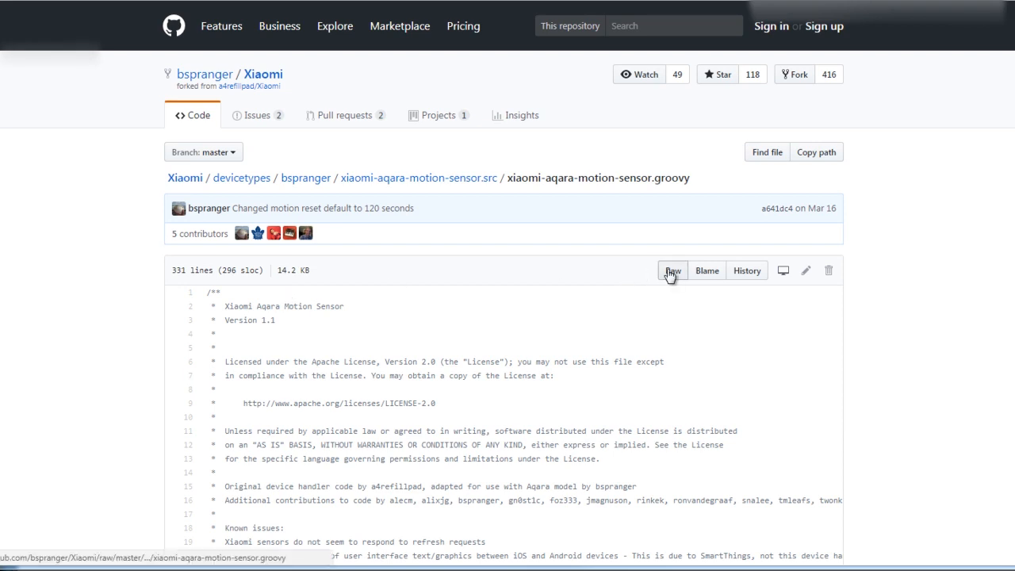
click(672, 271)
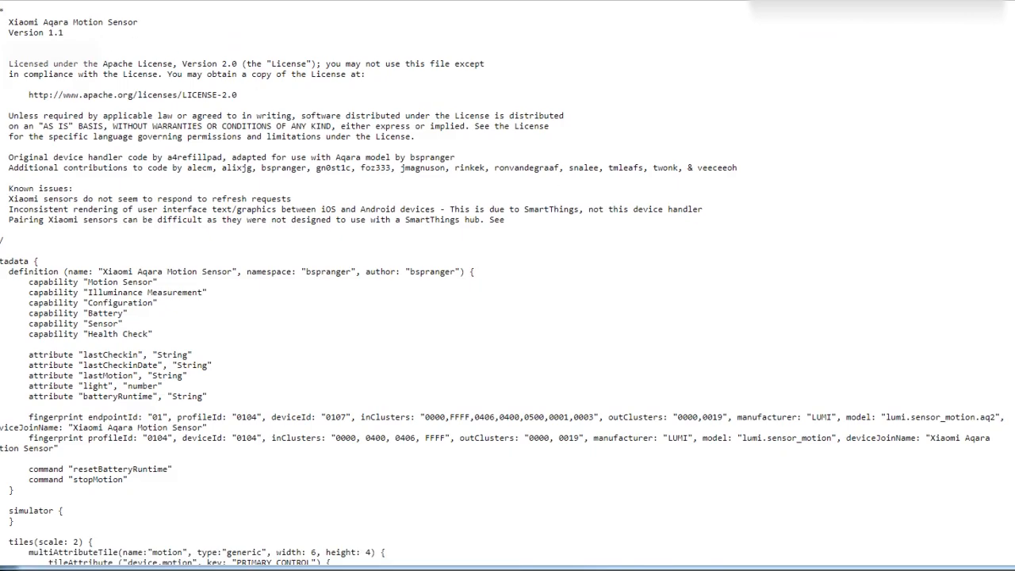
drag(8, 21, 122, 323)
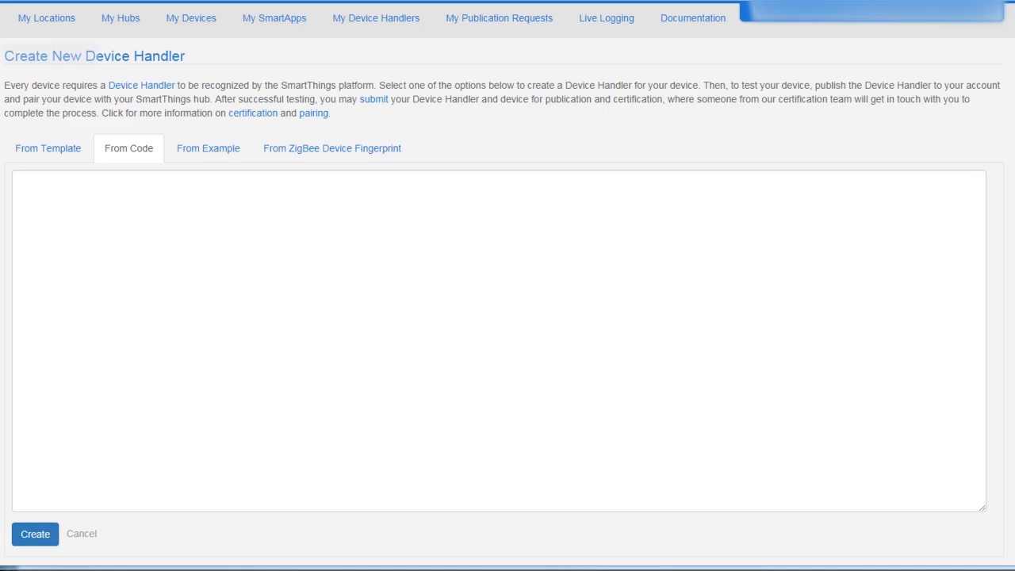
Paste the Aqara motion sensor code into the From Code box and create the handler.
right_click(95, 189)
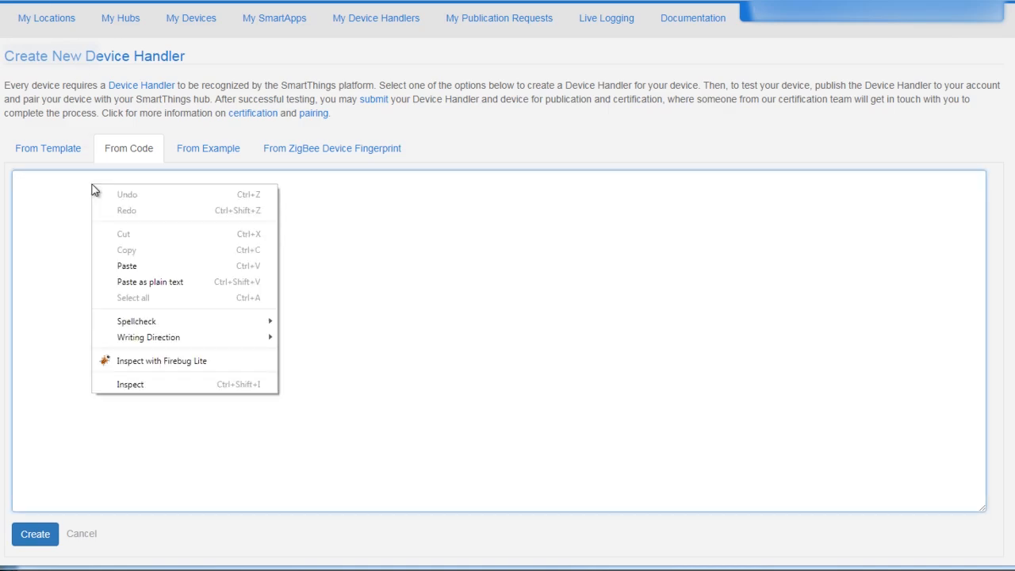
click(126, 266)
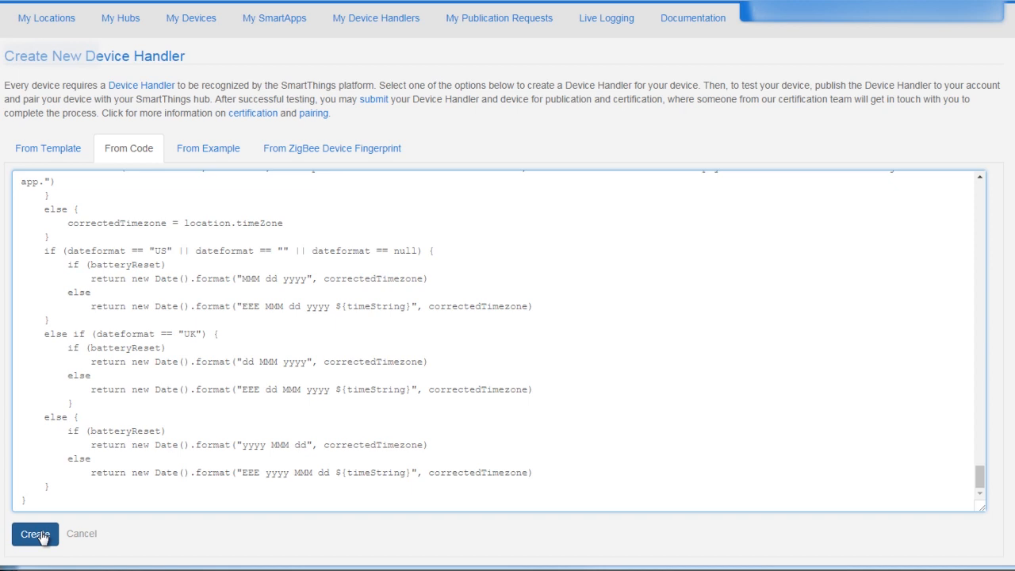
click(34, 533)
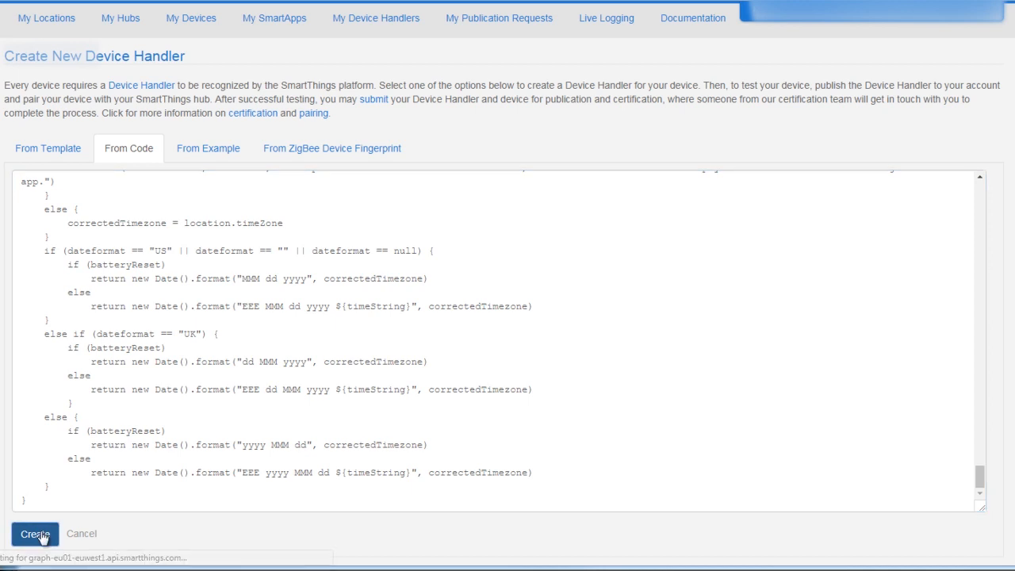
click(34, 533)
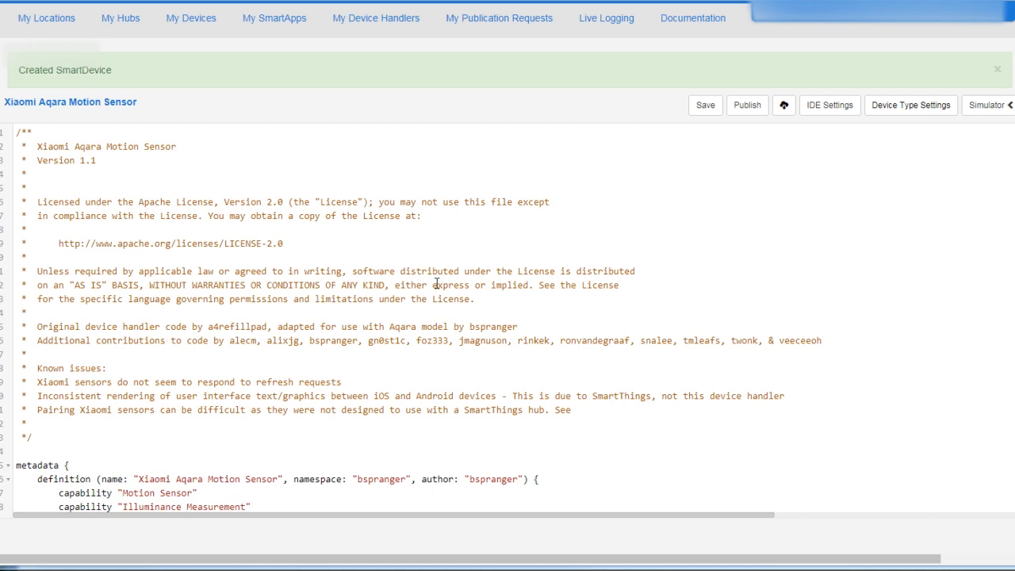
mouse_move(464, 247)
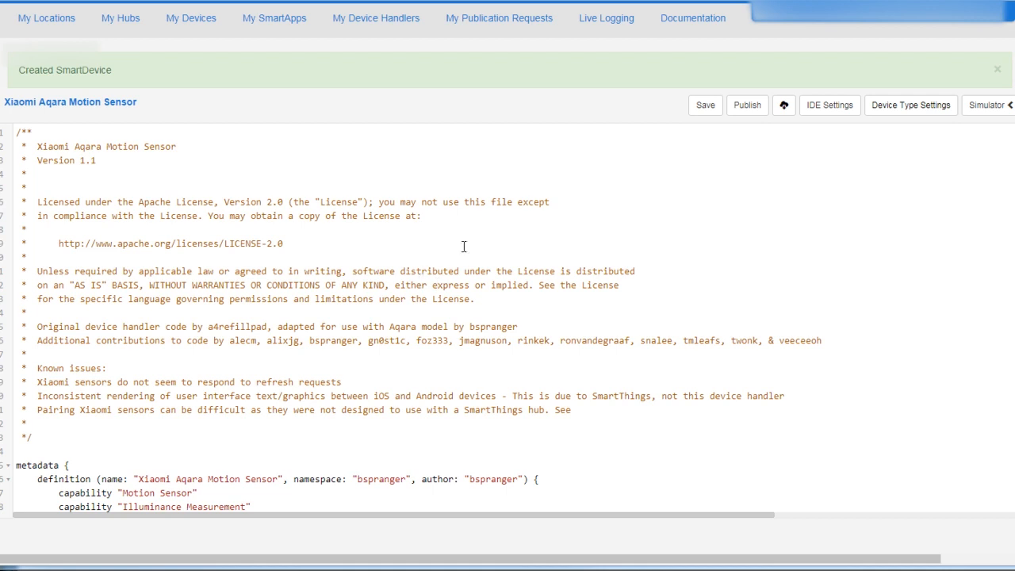
Publish the Xiaomi Aqara Motion Sensor handler using Publish > For Me.
click(746, 105)
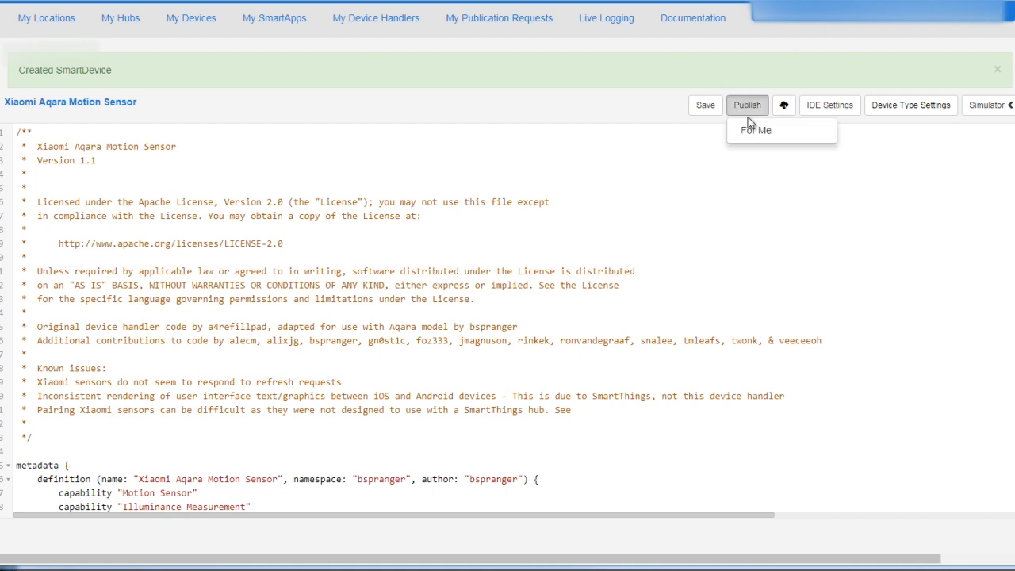
click(754, 130)
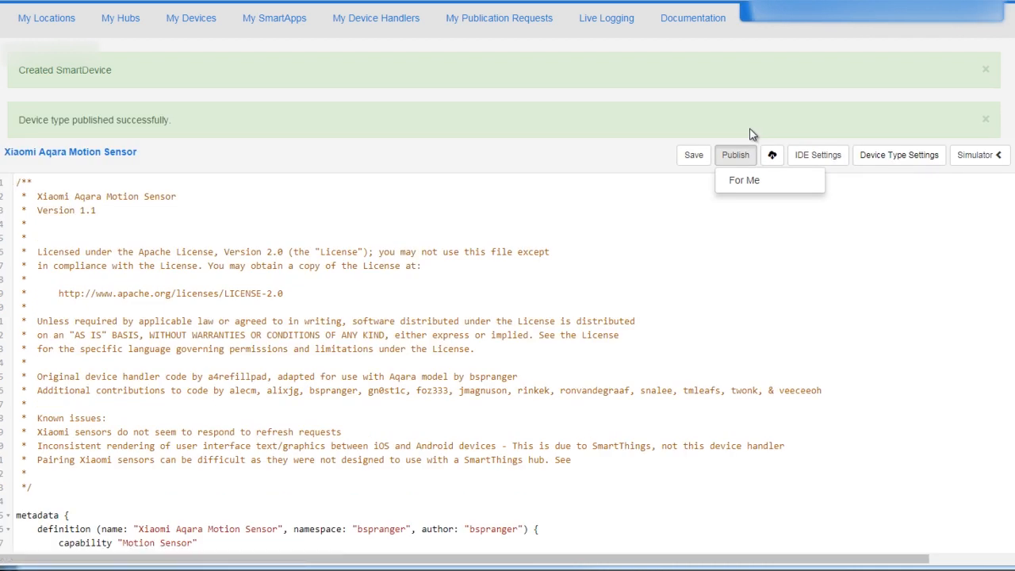
mouse_move(100, 81)
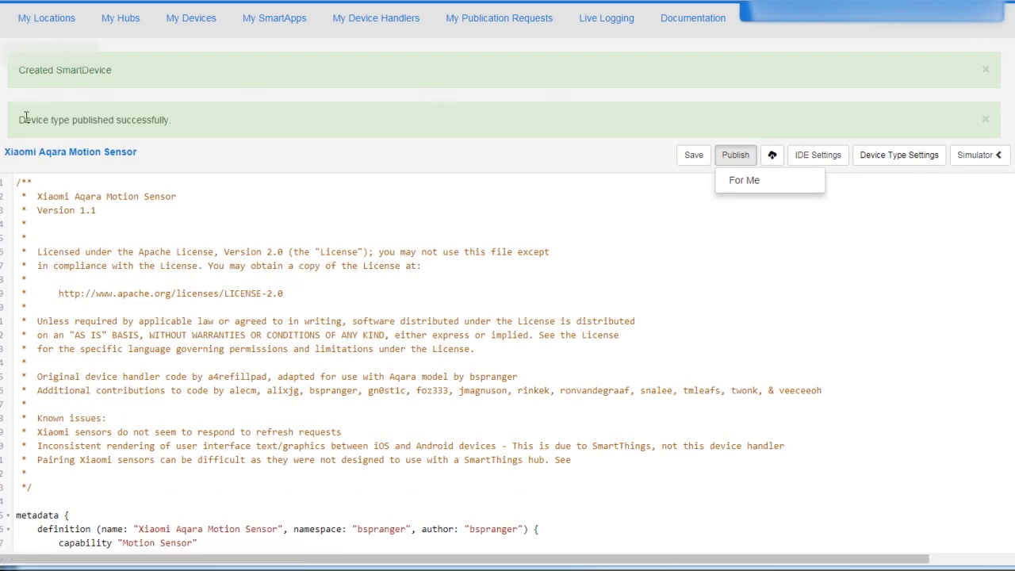
mouse_move(180, 123)
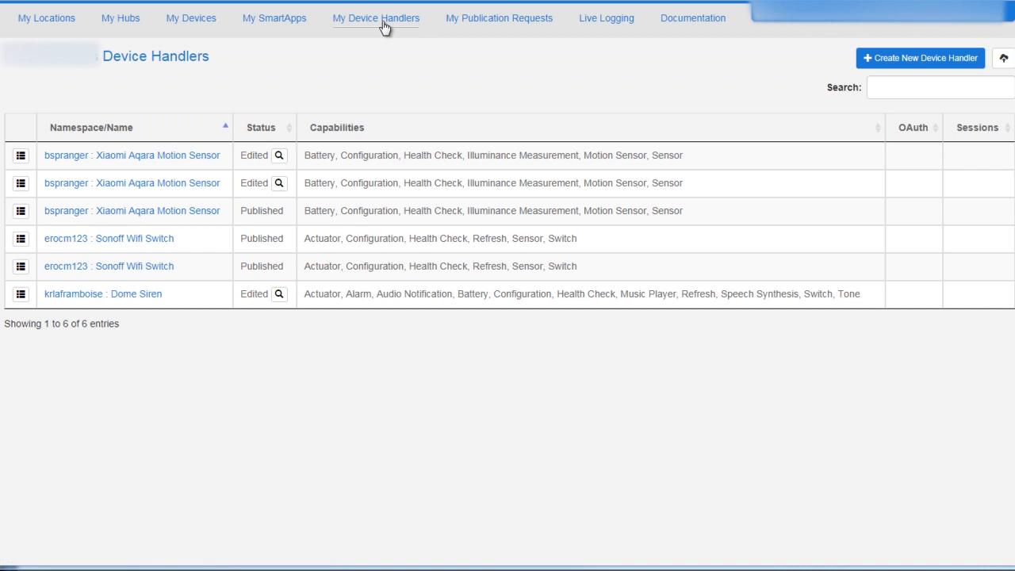
mouse_move(131, 210)
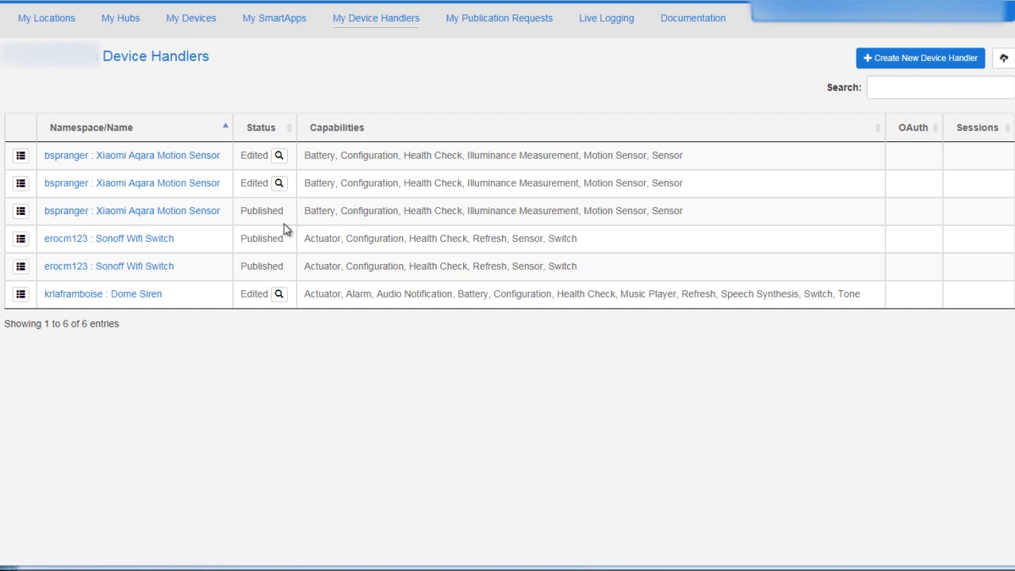
mouse_move(244, 228)
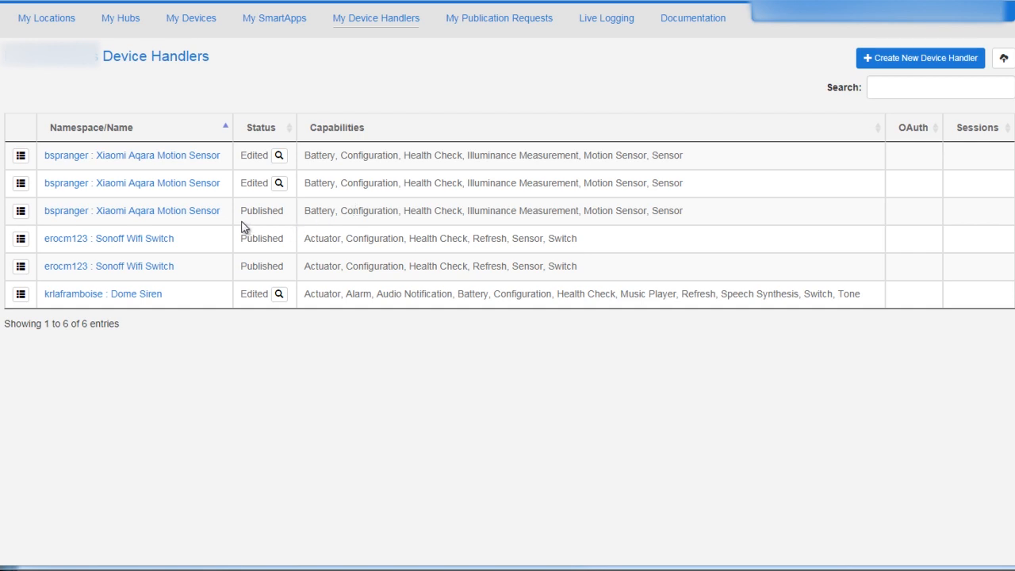